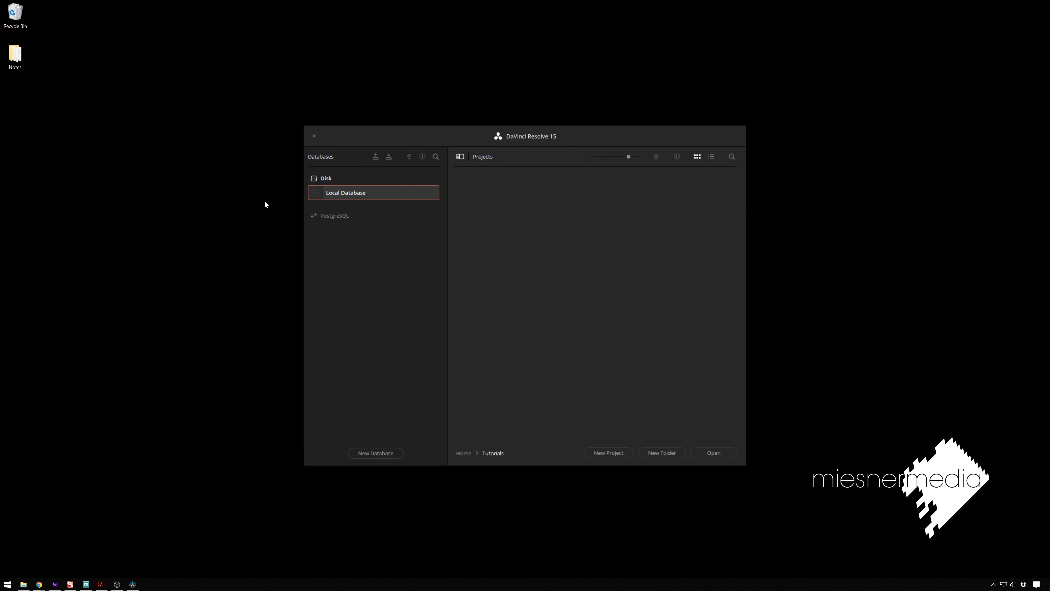
pyautogui.moveTo(518, 141)
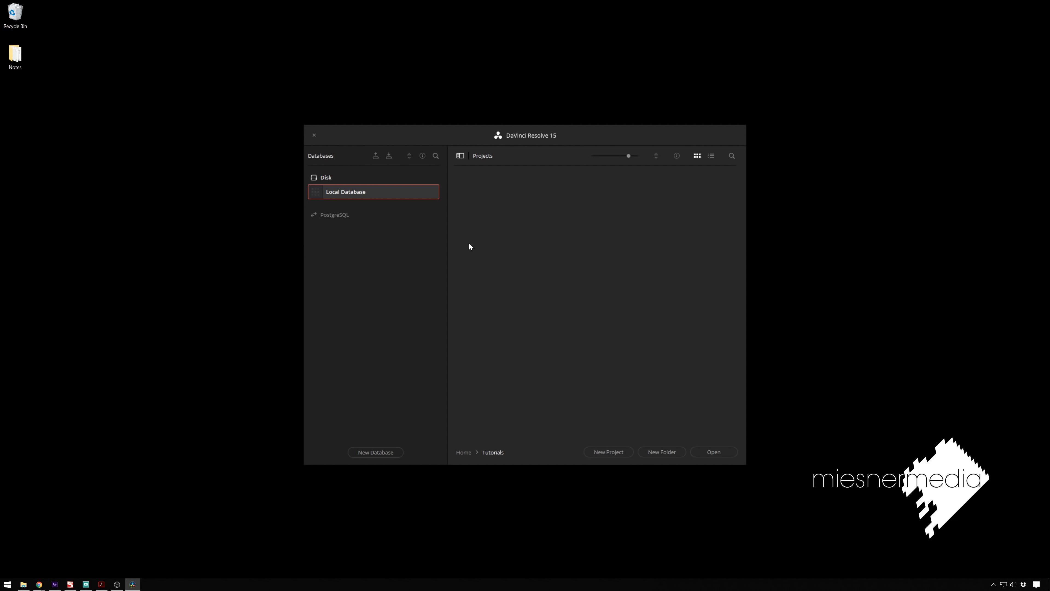
pyautogui.moveTo(494, 265)
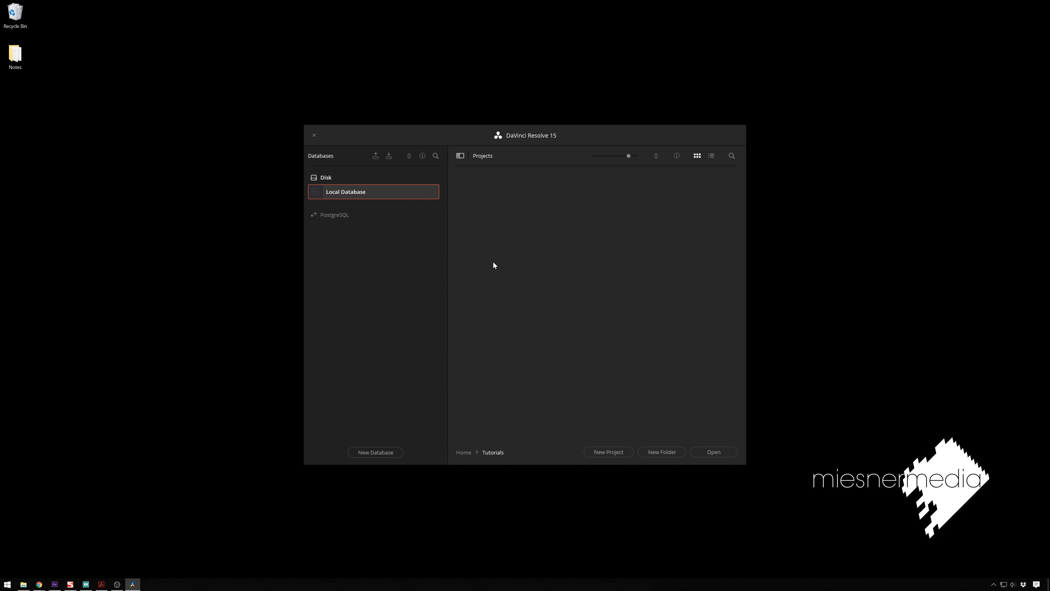
pyautogui.moveTo(495, 219)
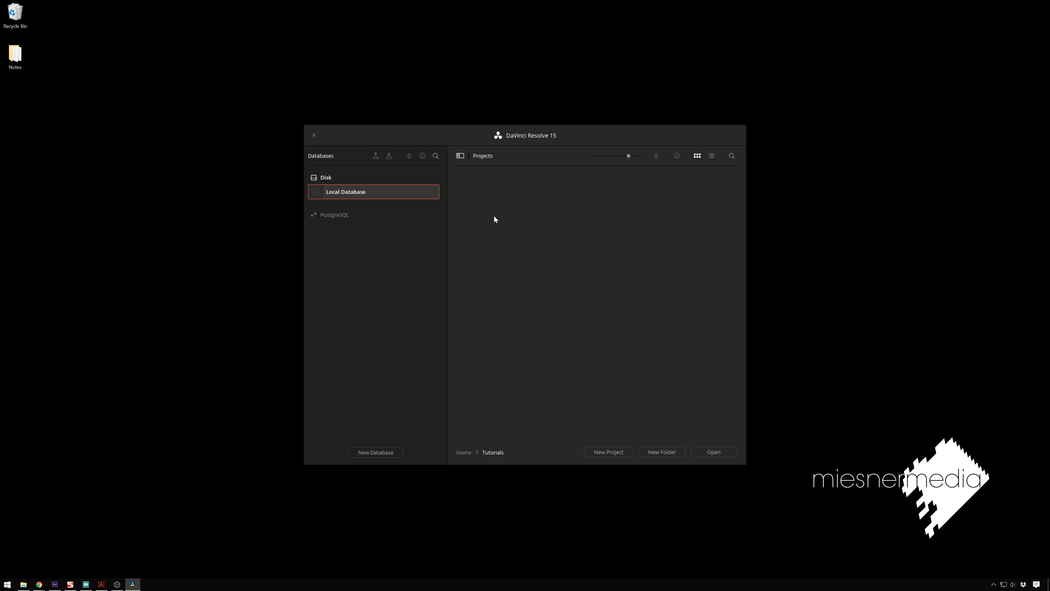
pyautogui.moveTo(400, 235)
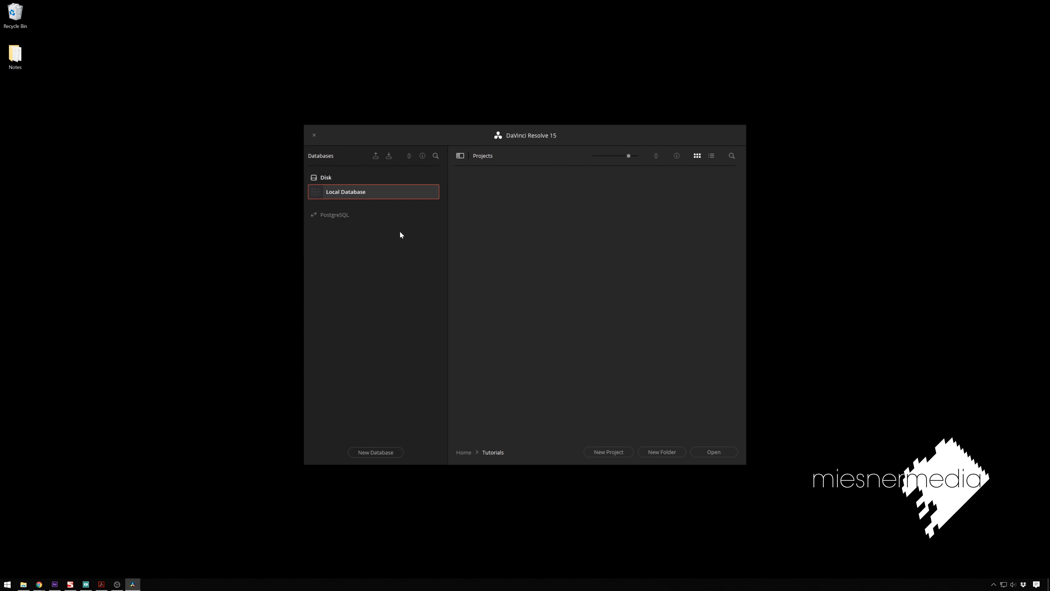
# Start a new project and name it 'Resolve Live Tutorial'
pyautogui.click(608, 451)
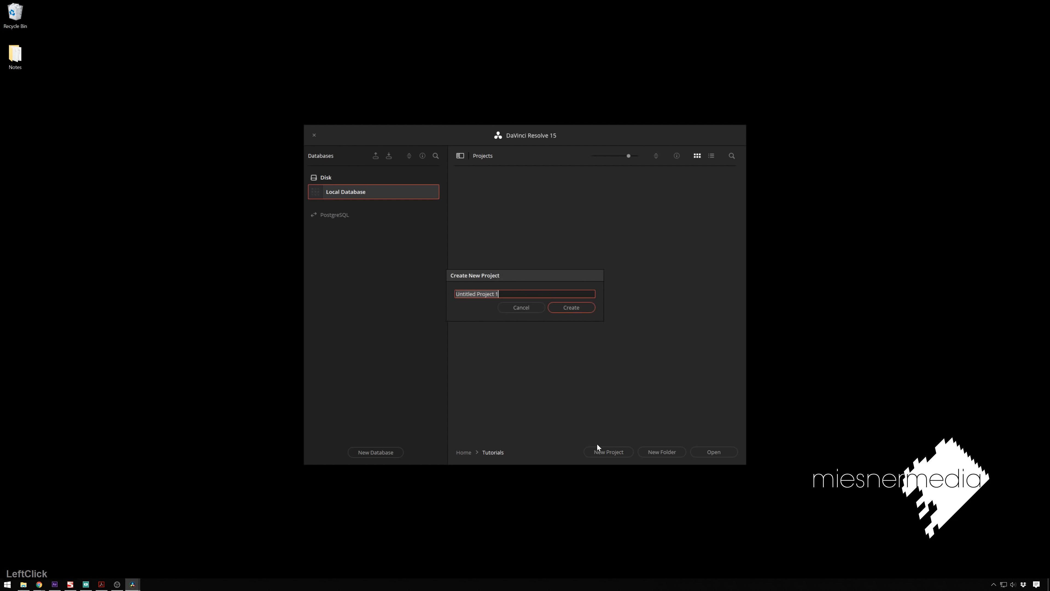
pyautogui.moveTo(521, 274)
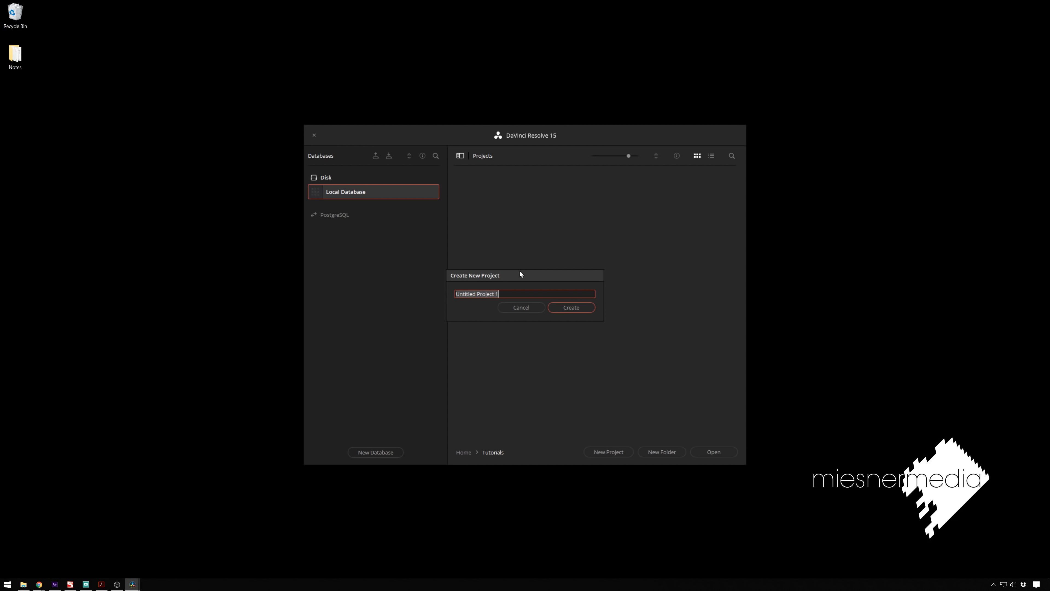
pyautogui.write('Resolve Live Tu')
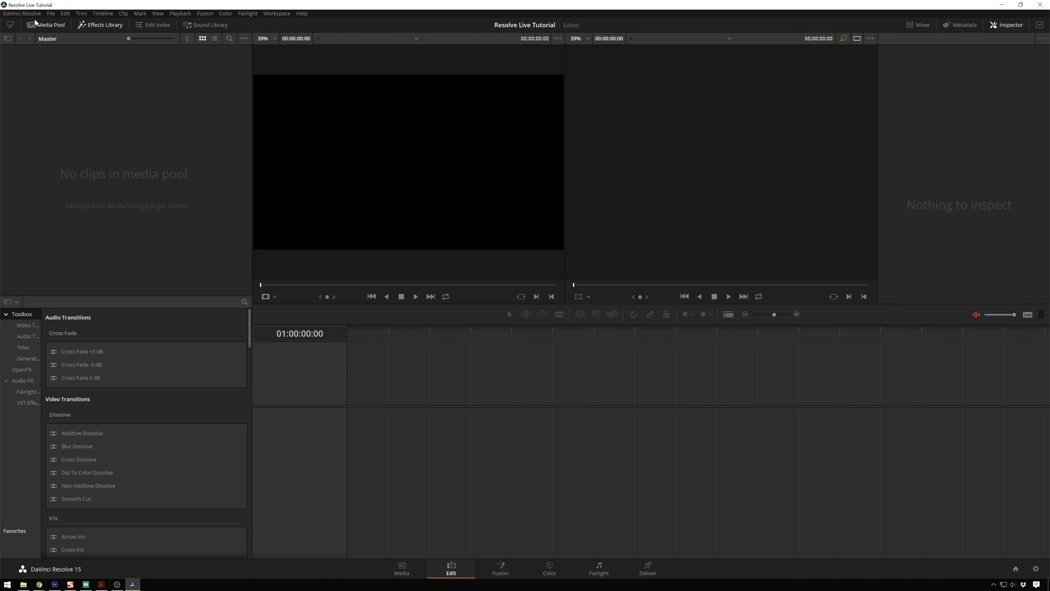
# Reach the Video and Audio I/O preferences to assign UltraStudio SDI for Resolve Live
pyautogui.click(22, 13)
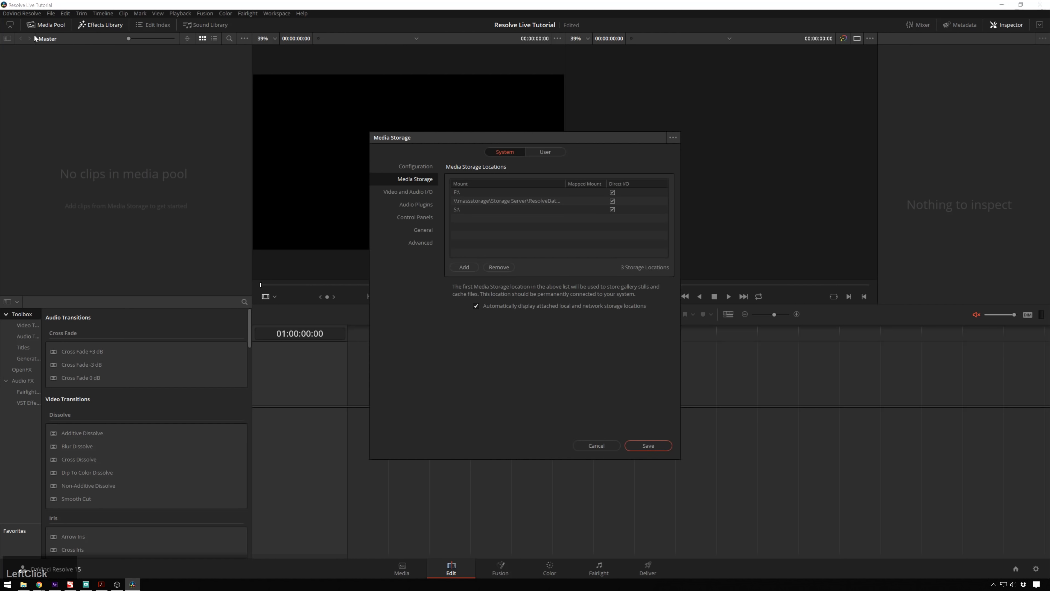
pyautogui.click(407, 192)
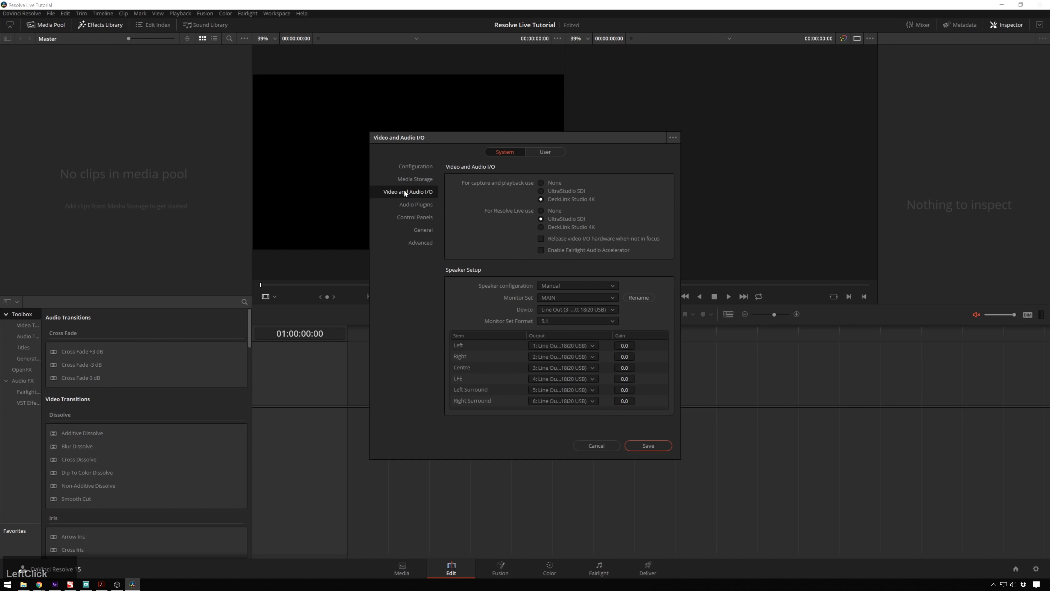
pyautogui.moveTo(513, 215)
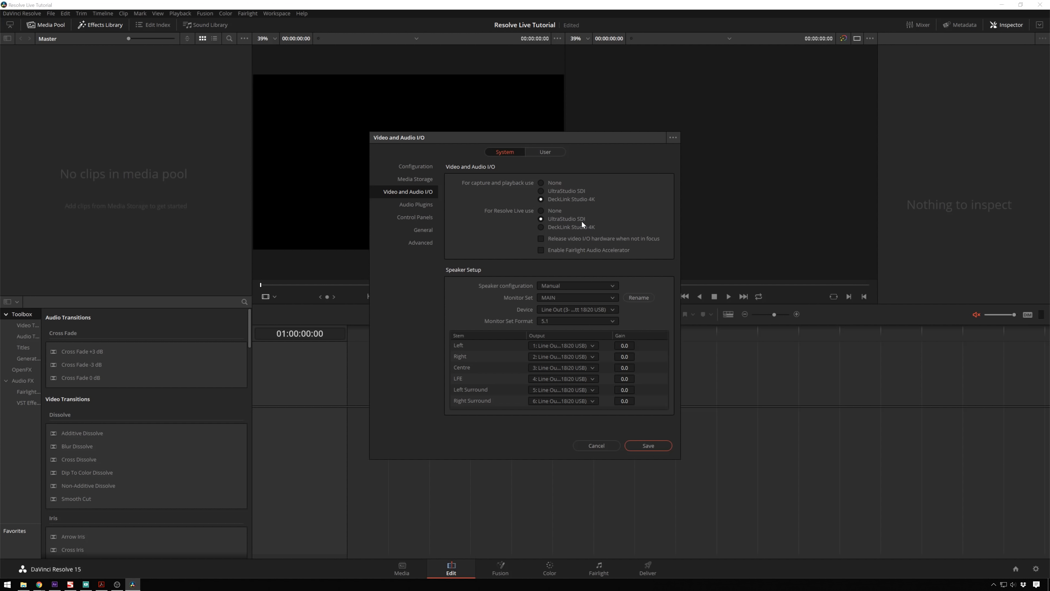
pyautogui.moveTo(561, 226)
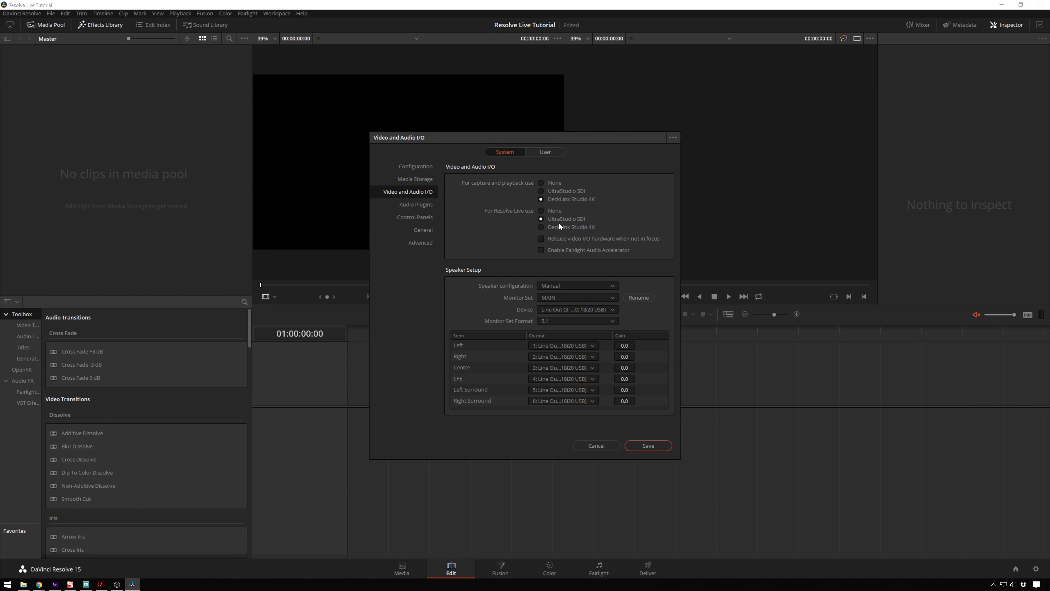
pyautogui.moveTo(581, 204)
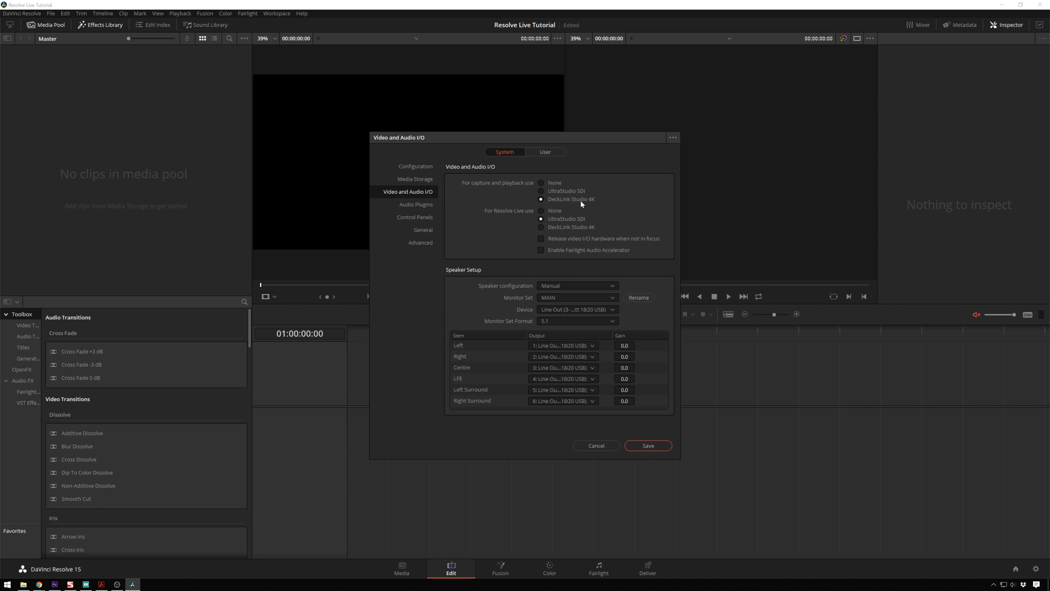
pyautogui.moveTo(586, 204)
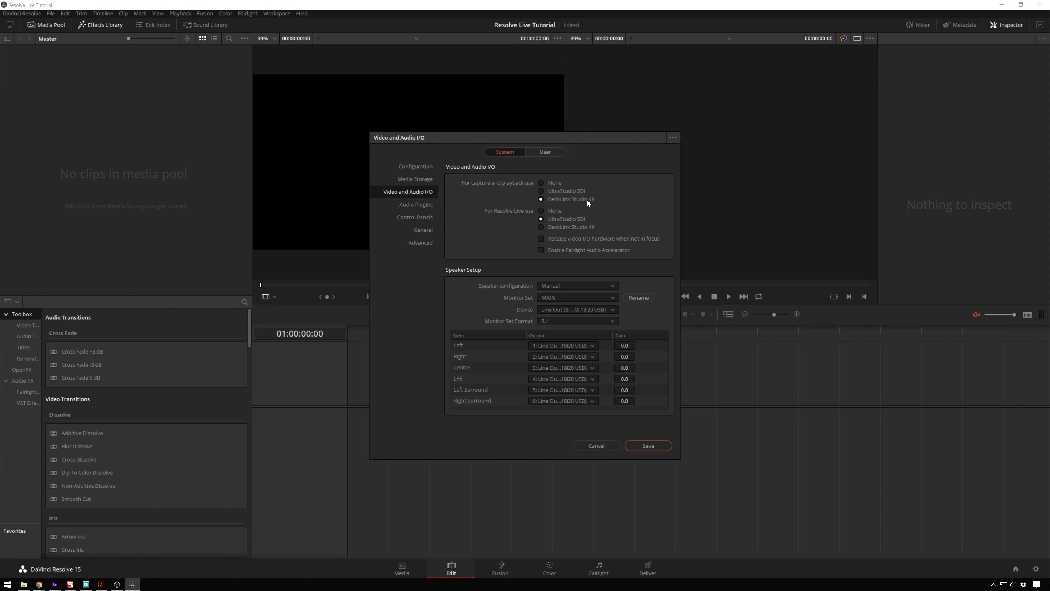
pyautogui.moveTo(579, 218)
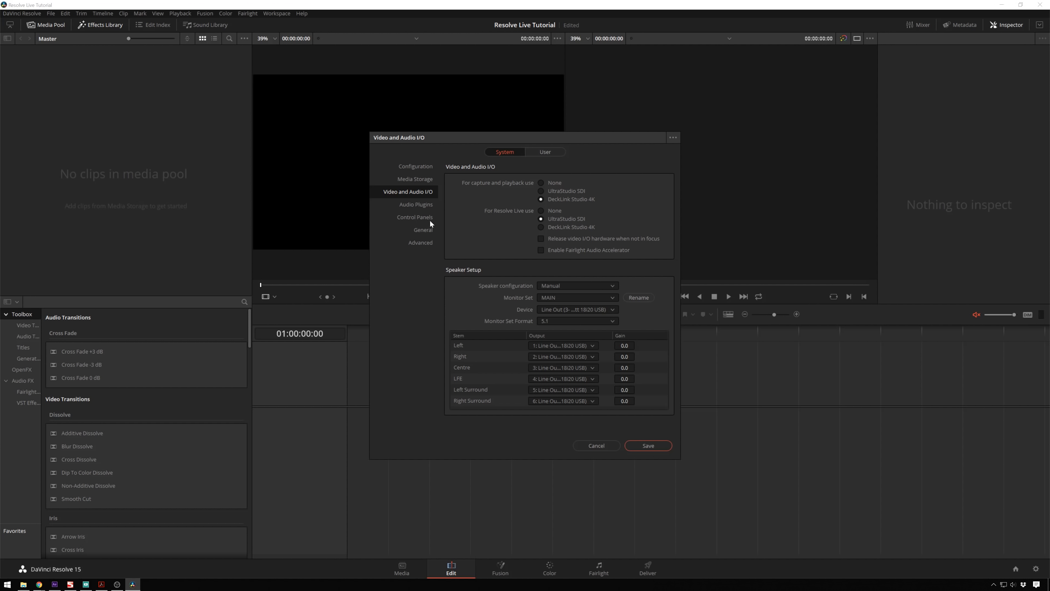
pyautogui.moveTo(549, 211)
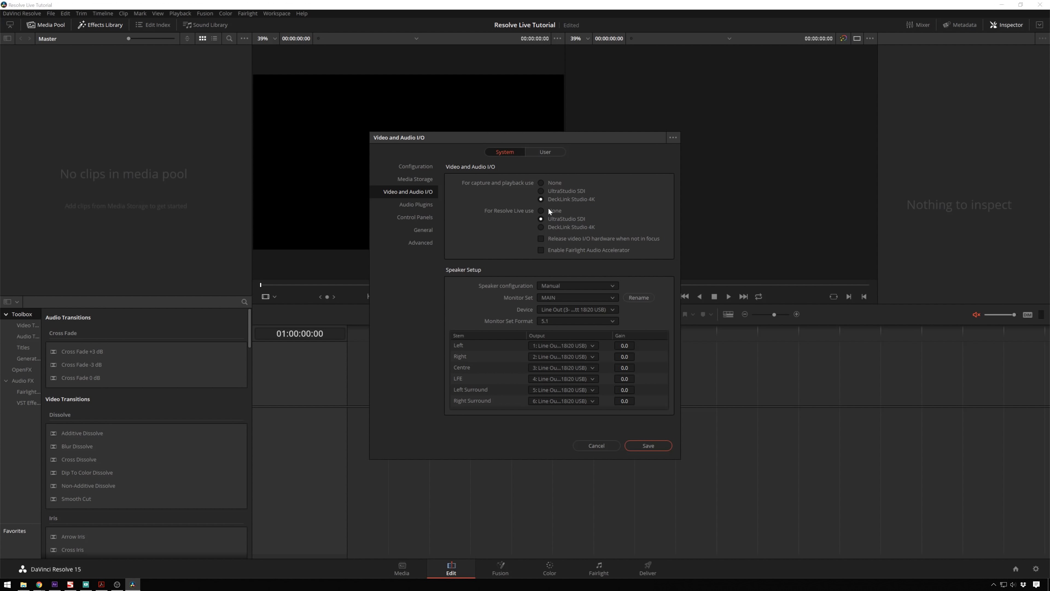
pyautogui.moveTo(490, 223)
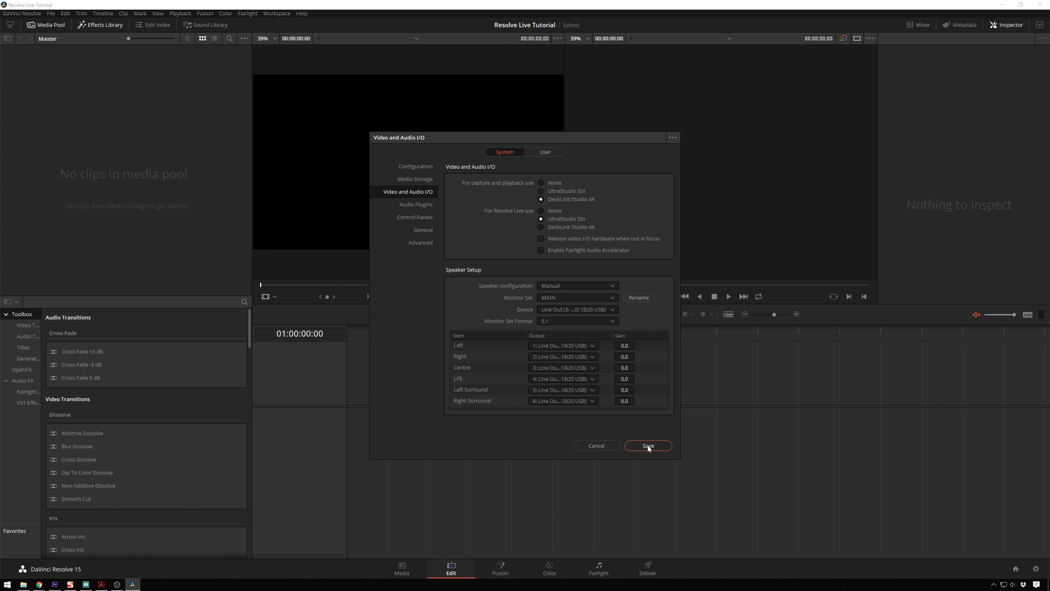
# Save the I/O preferences, set playback frame rate to 30 and choose the video monitoring format
pyautogui.click(648, 447)
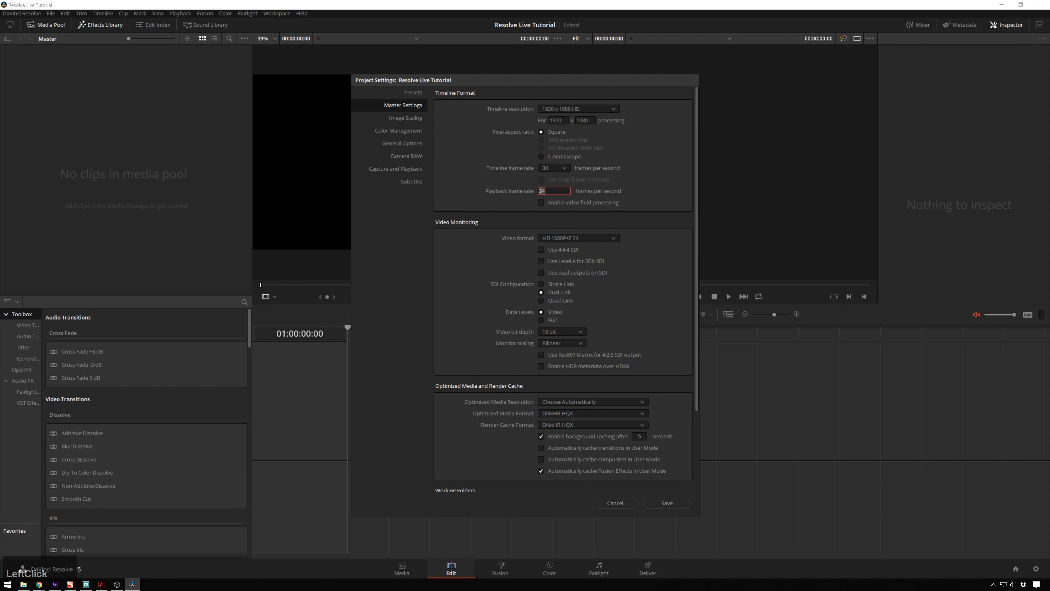
pyautogui.write('30')
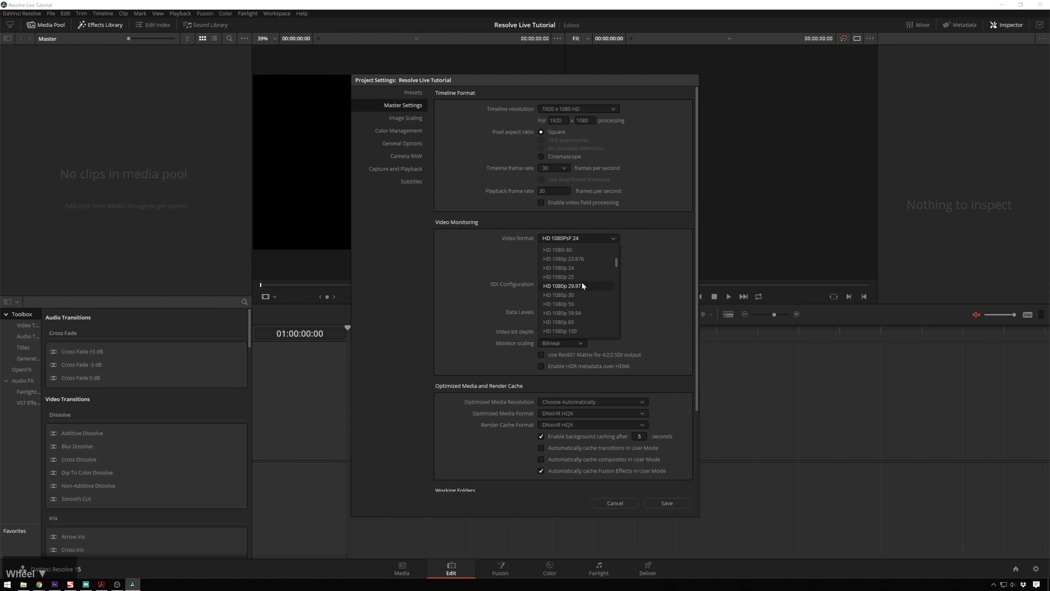
pyautogui.moveTo(582, 292)
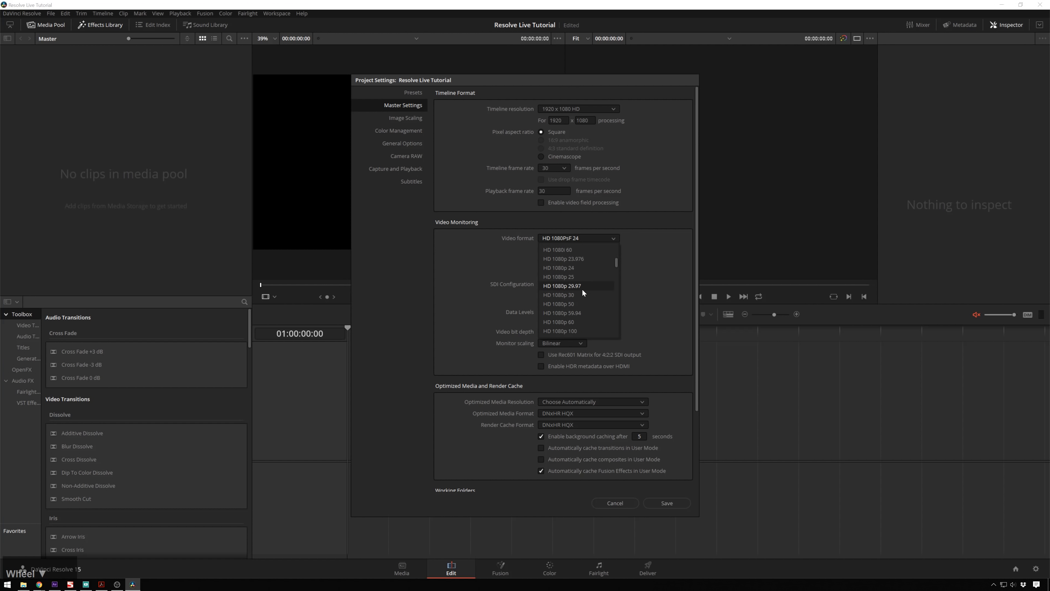
pyautogui.click(549, 569)
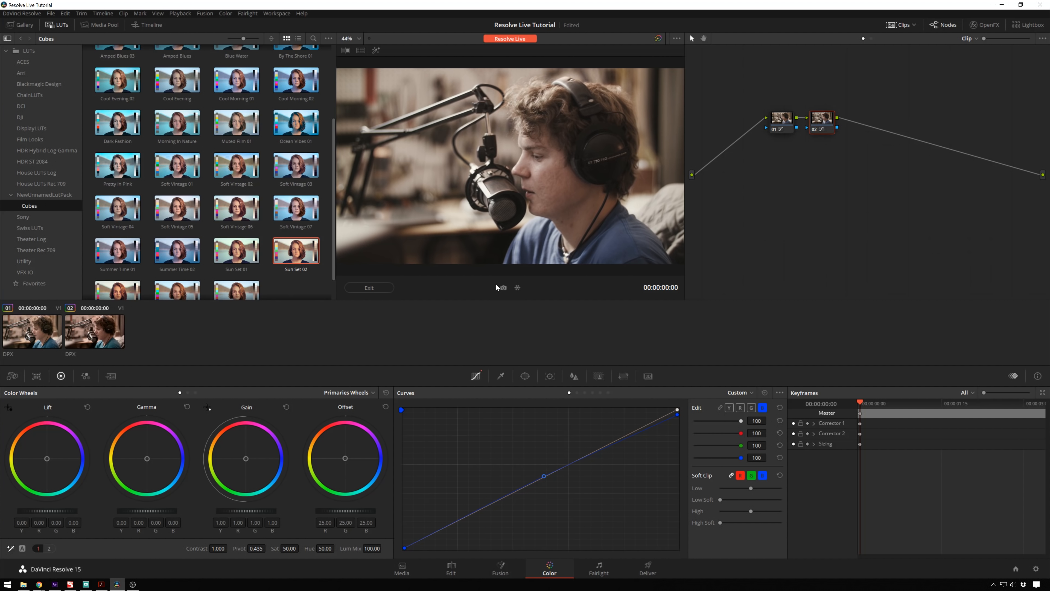
# Choose Generate 3D LUT from the live clip's grade options
pyautogui.click(157, 331)
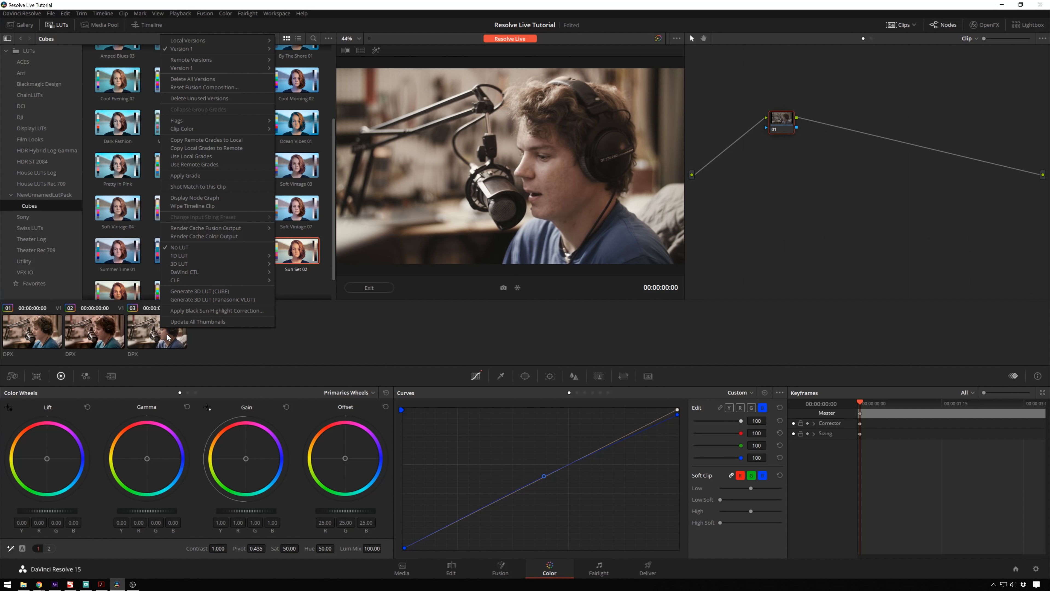
pyautogui.moveTo(213, 299)
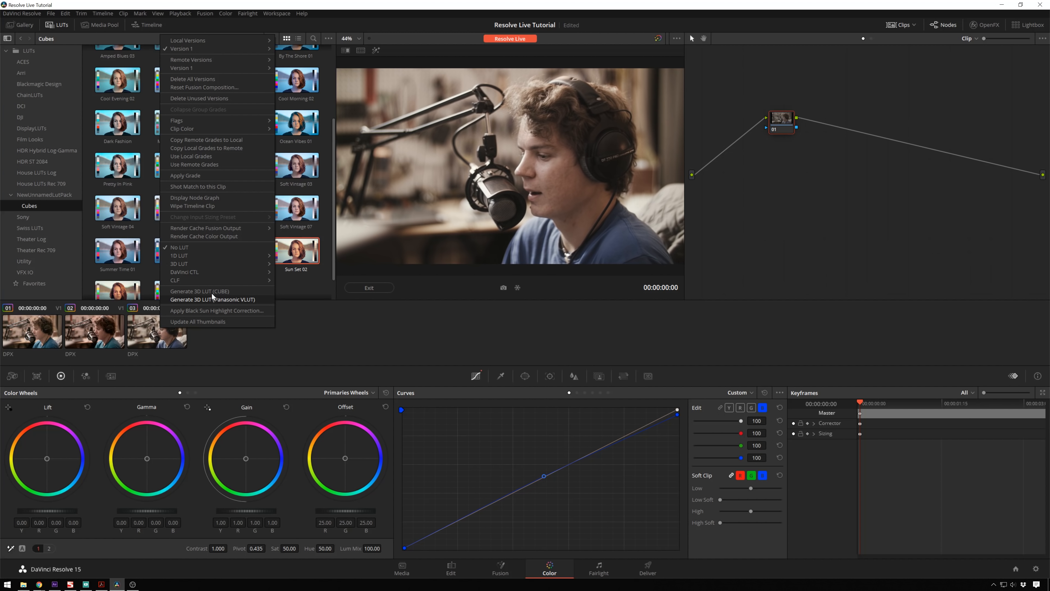
pyautogui.click(199, 290)
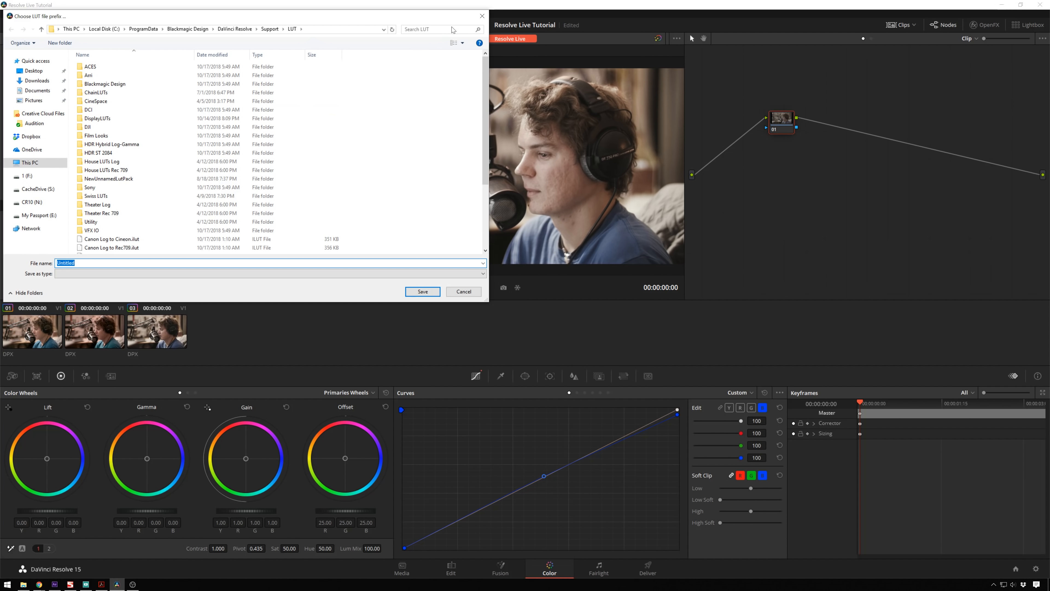